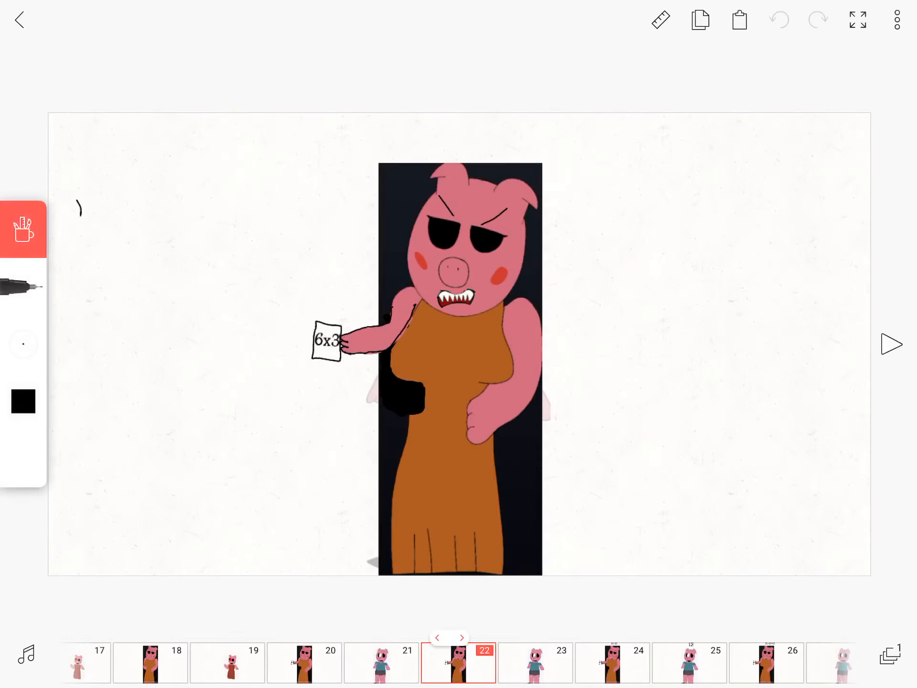
Preview the 43-frame Piggy skit from the later frames using playback
left_click(889, 345)
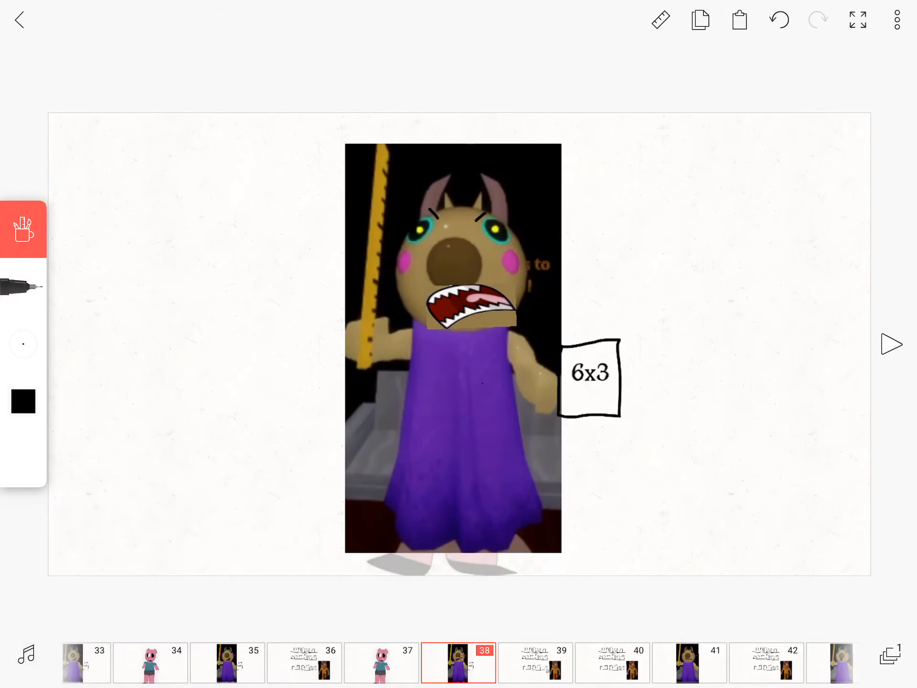
left_click(888, 343)
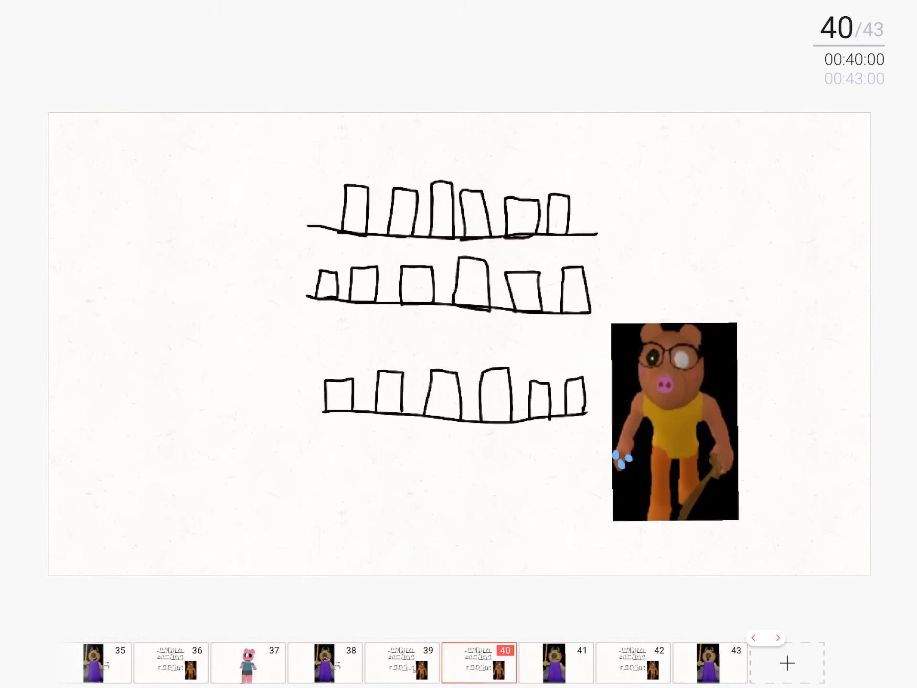